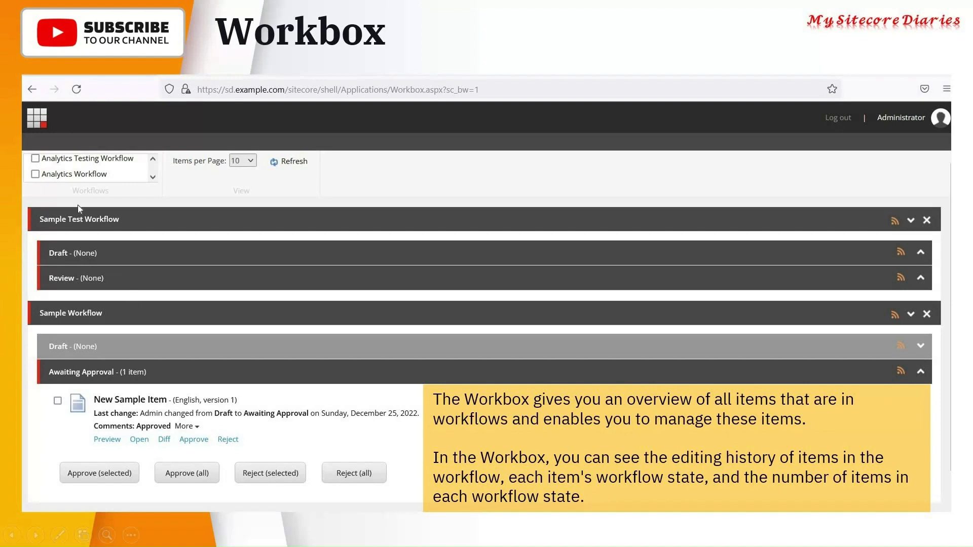
pyautogui.moveTo(118, 259)
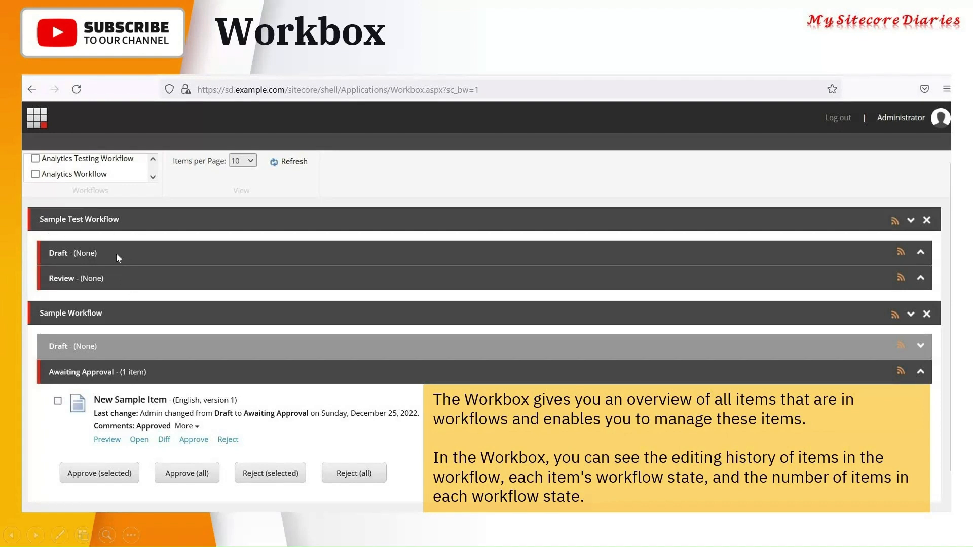
pyautogui.moveTo(202, 330)
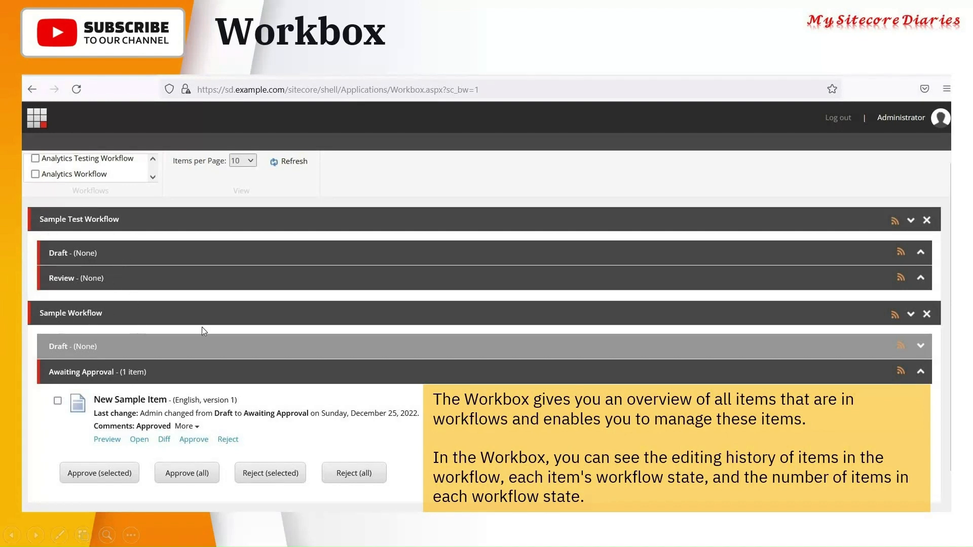
pyautogui.moveTo(62, 386)
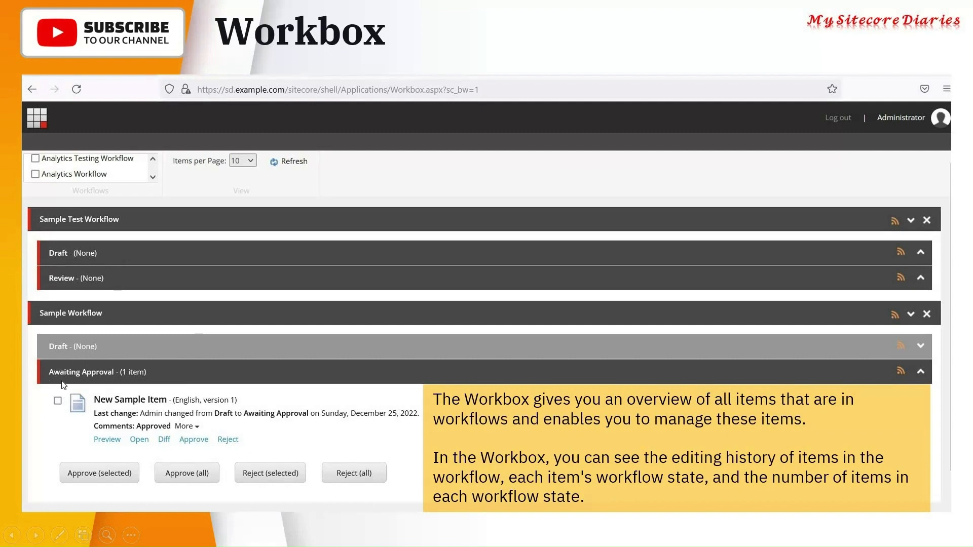
pyautogui.moveTo(104, 406)
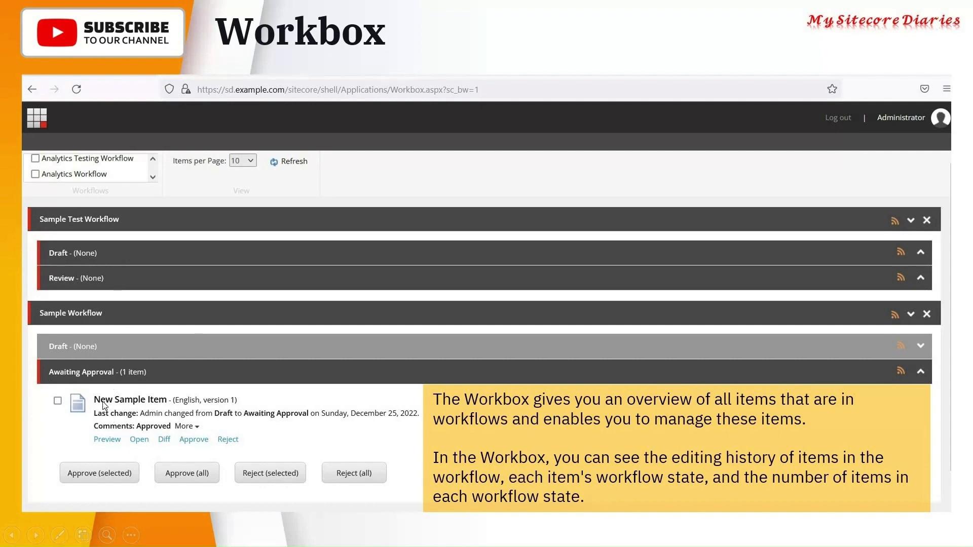
pyautogui.moveTo(76, 385)
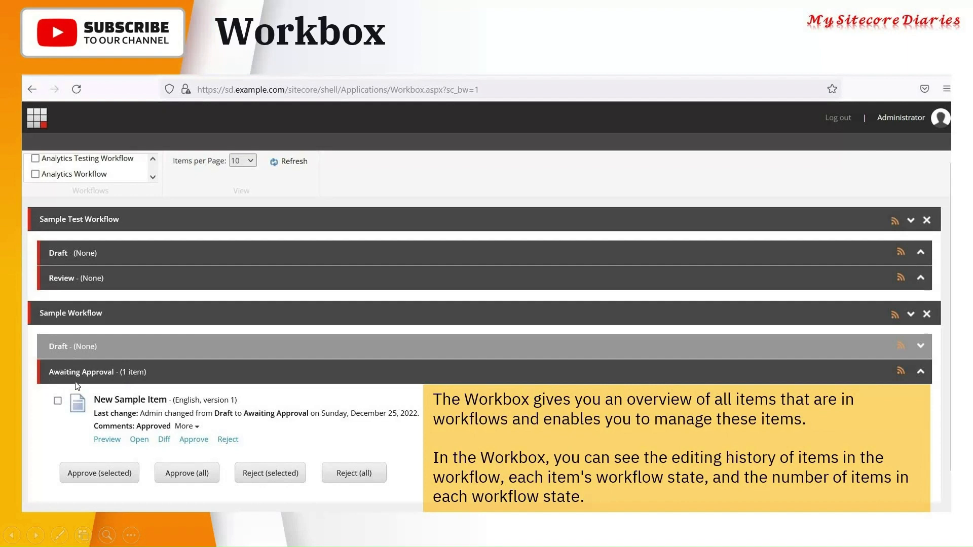
pyautogui.moveTo(181, 486)
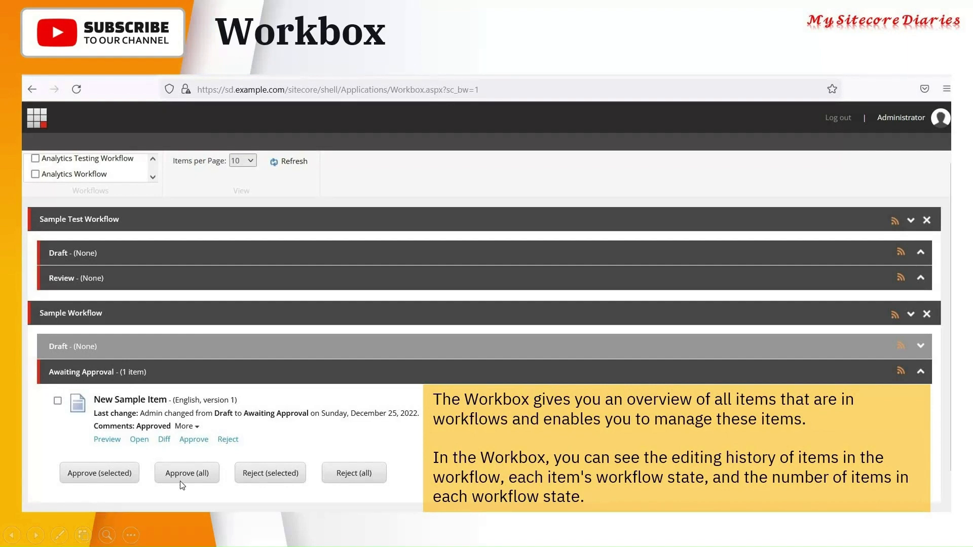